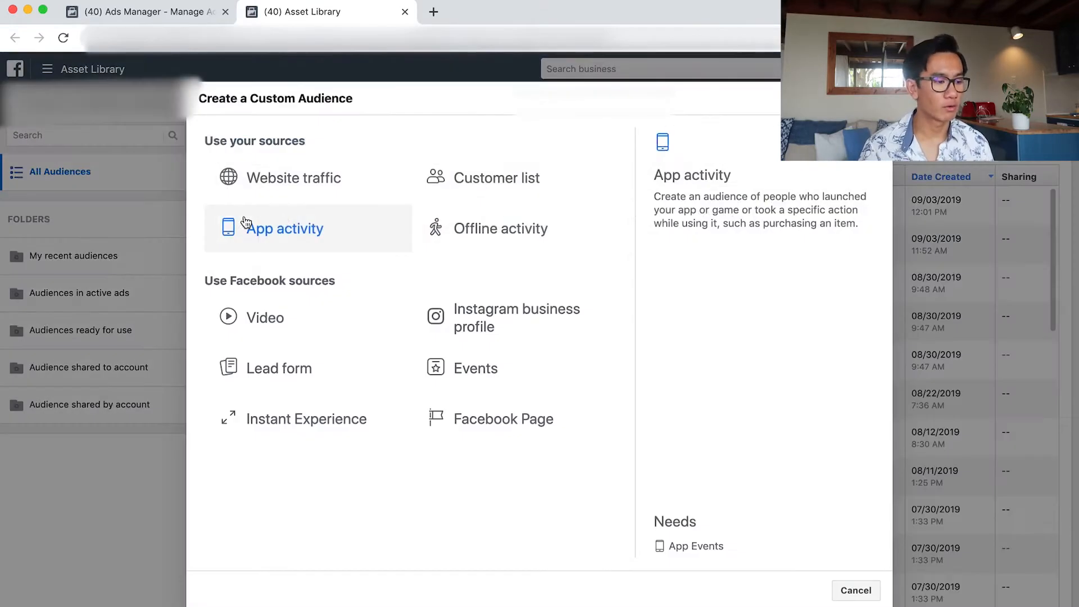
Create a website-traffic audience of 360 Glide purchasers from the past 180 days.
click(856, 590)
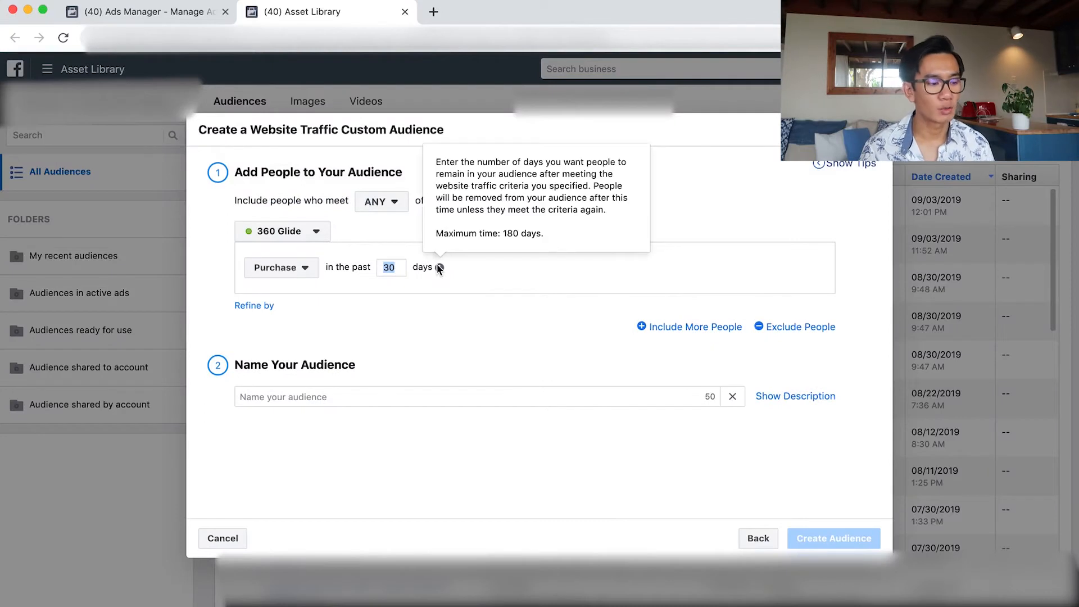
text(180)
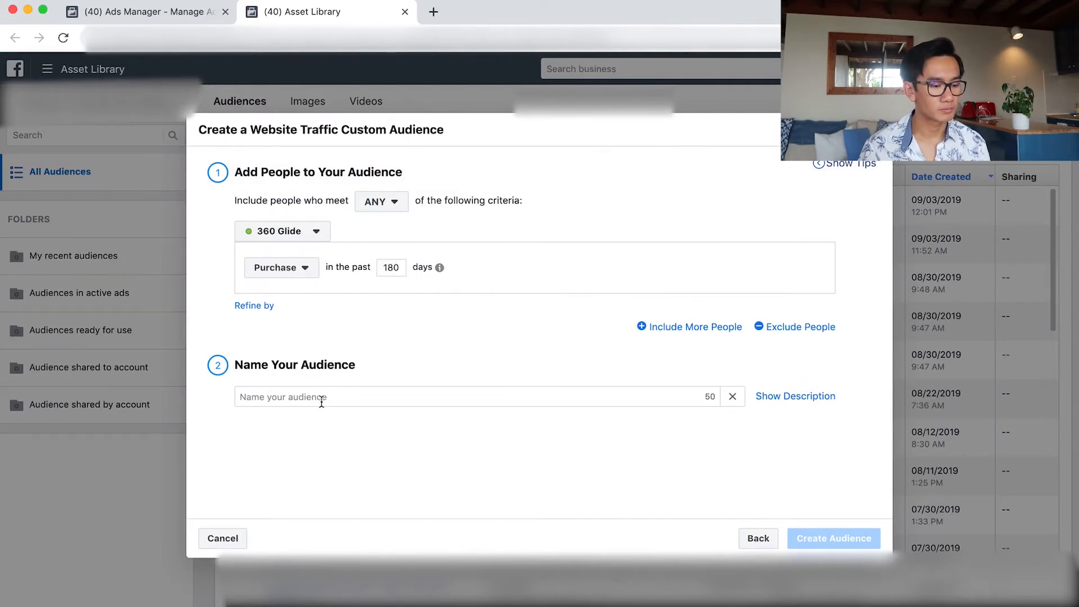
text(360 Glide -)
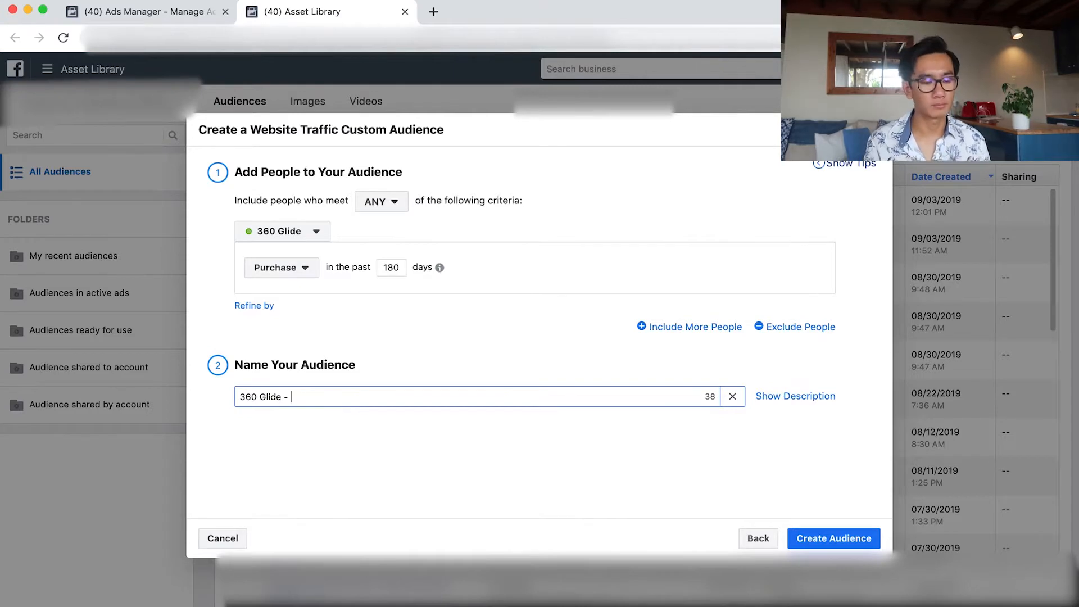
click(142, 12)
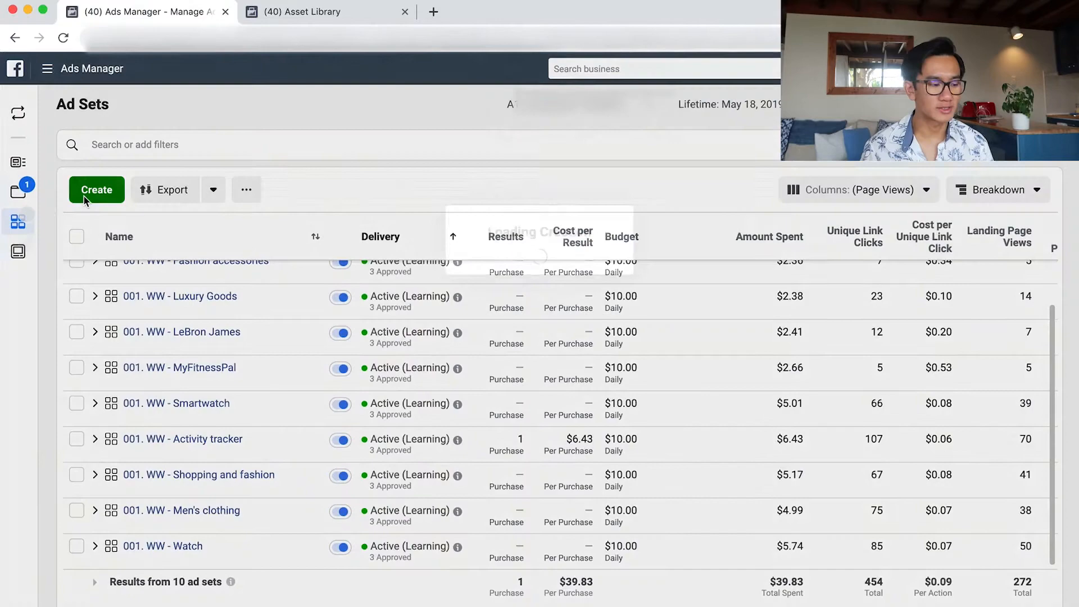
Start a new ad set in the 360 Glide campaign named '000. Pageview no ATC'.
click(96, 190)
text(000.)
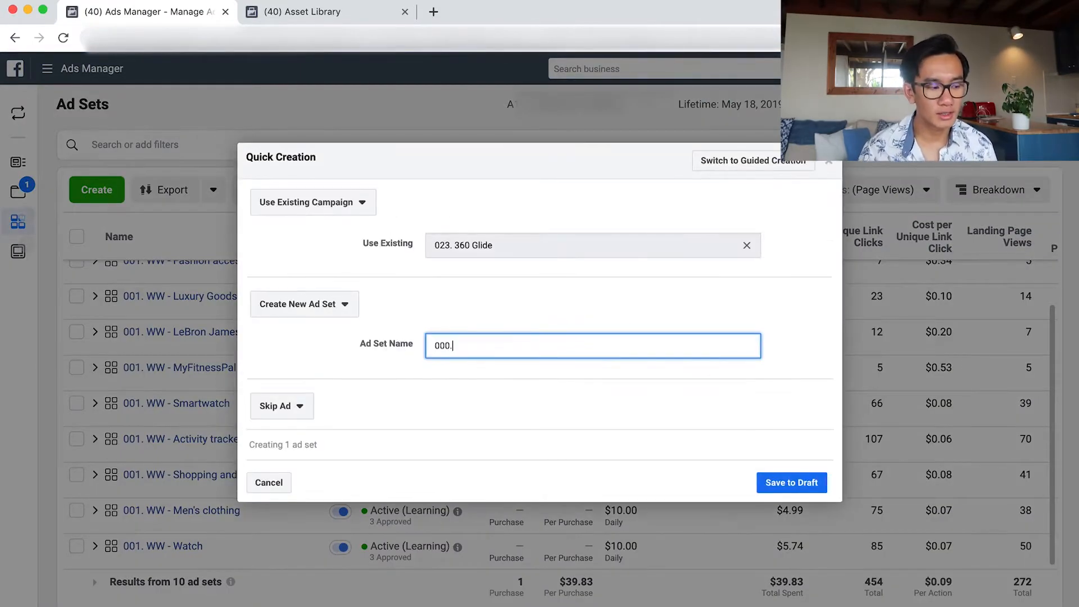
text(Page)
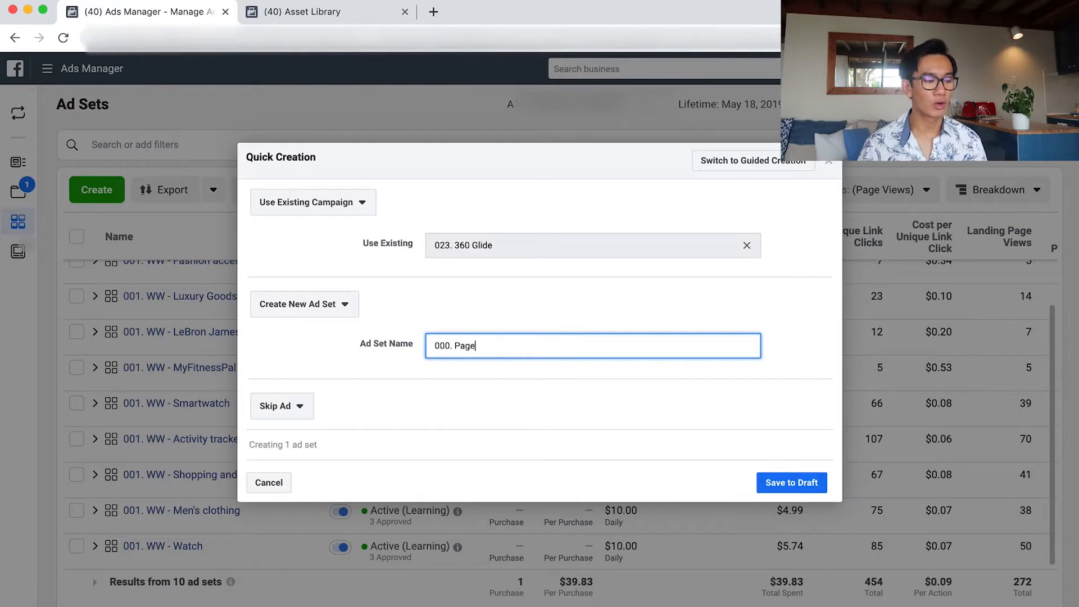
text(view no AT)
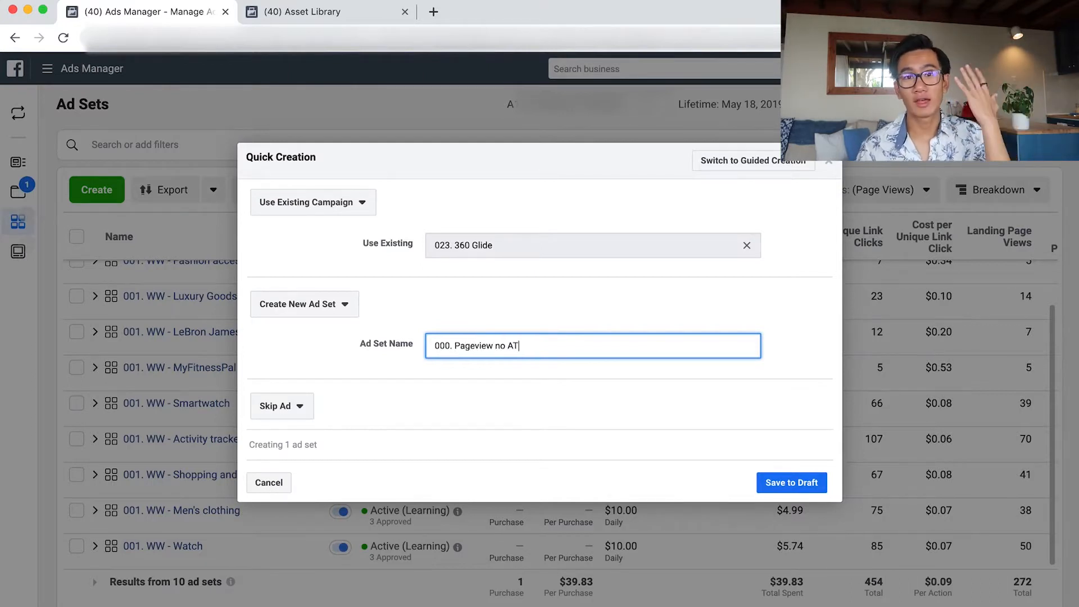
Create a new ad named 'Best Ad' along with the ad set.
click(276, 405)
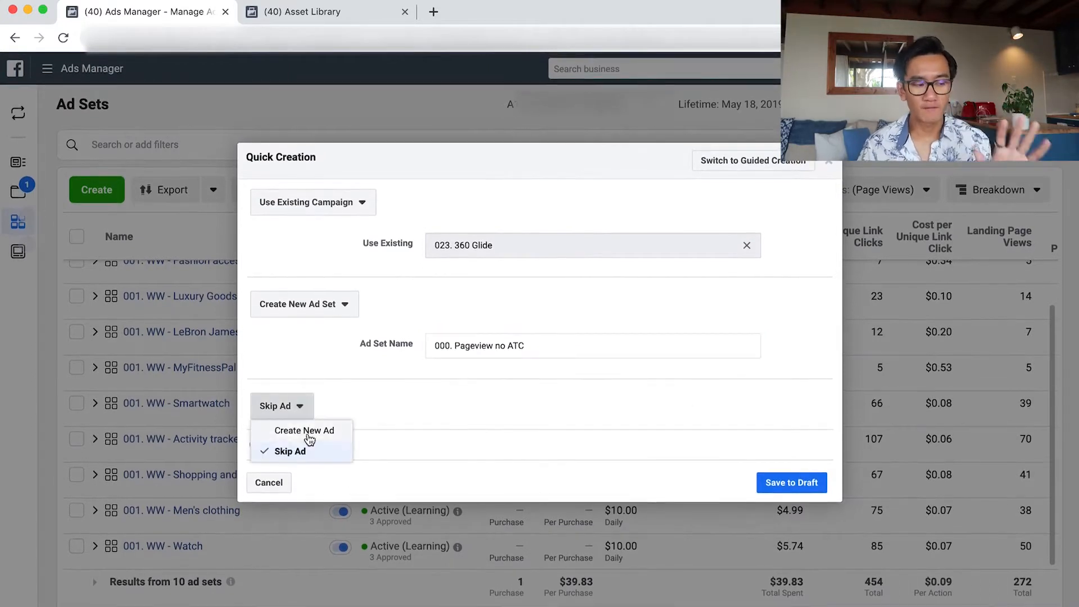
click(304, 430)
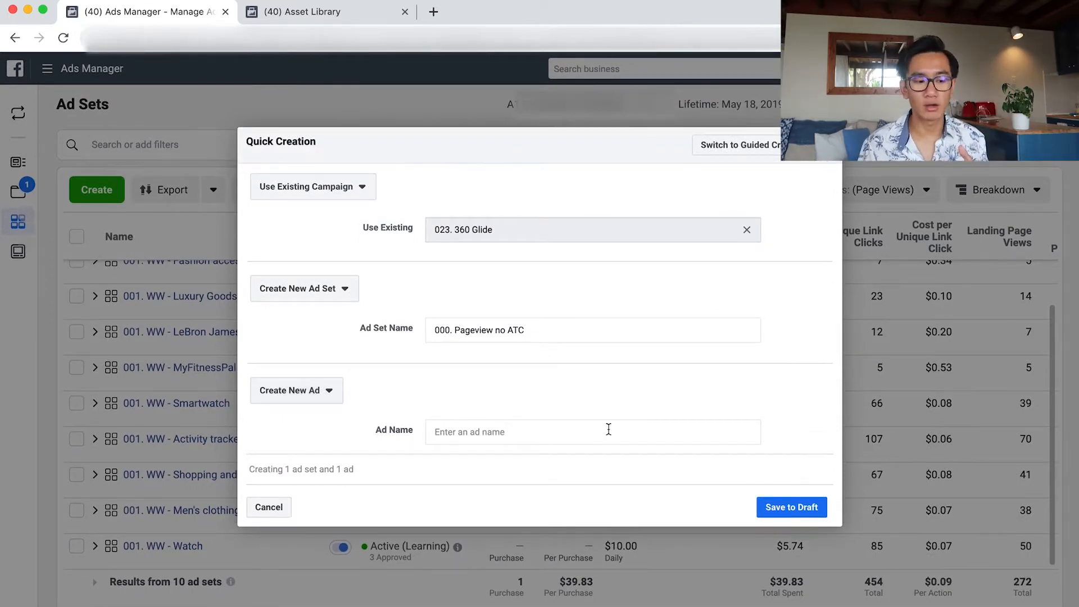
click(591, 431)
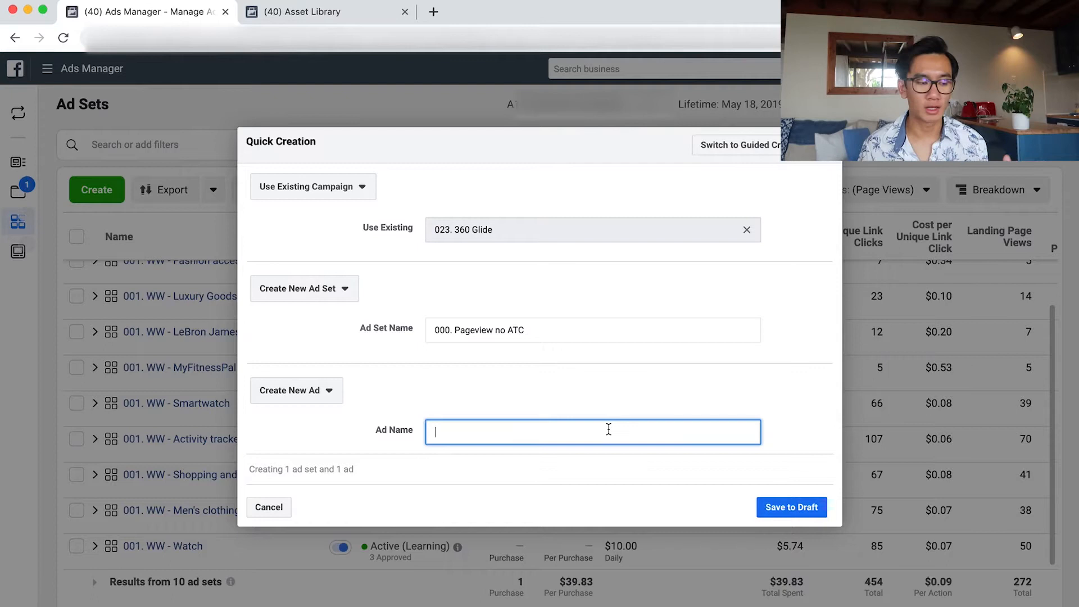
text(Best)
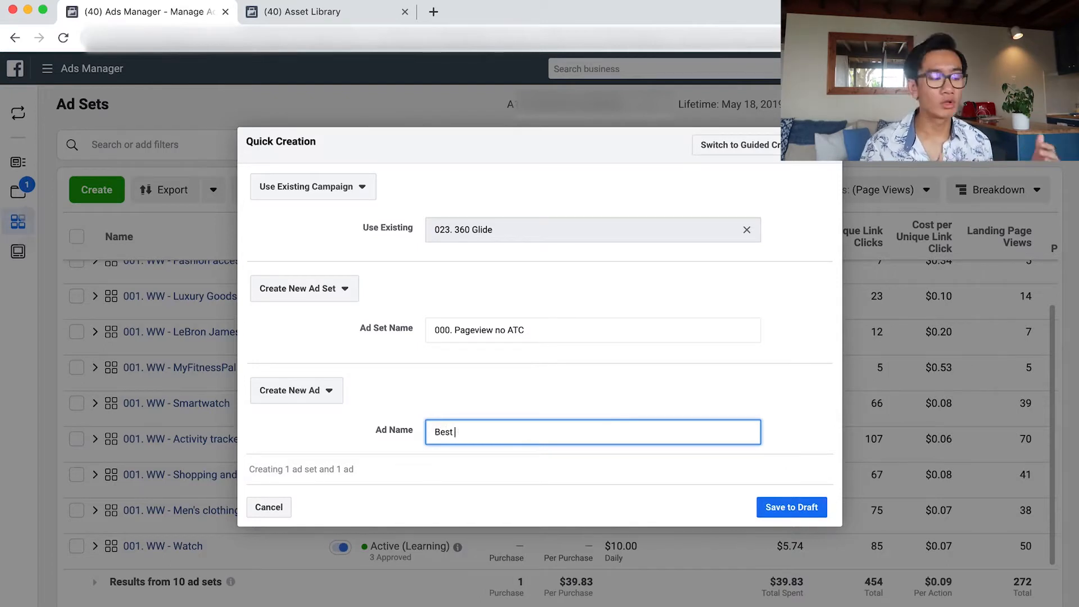
text(Ad)
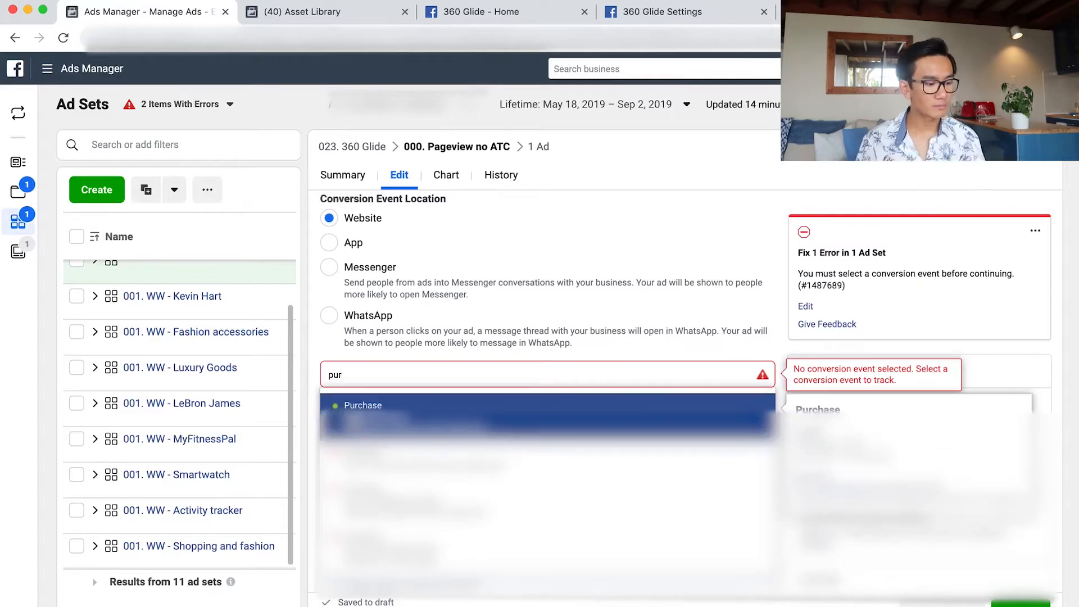
Set the conversion event to Purchase and move down to the audience section.
click(362, 405)
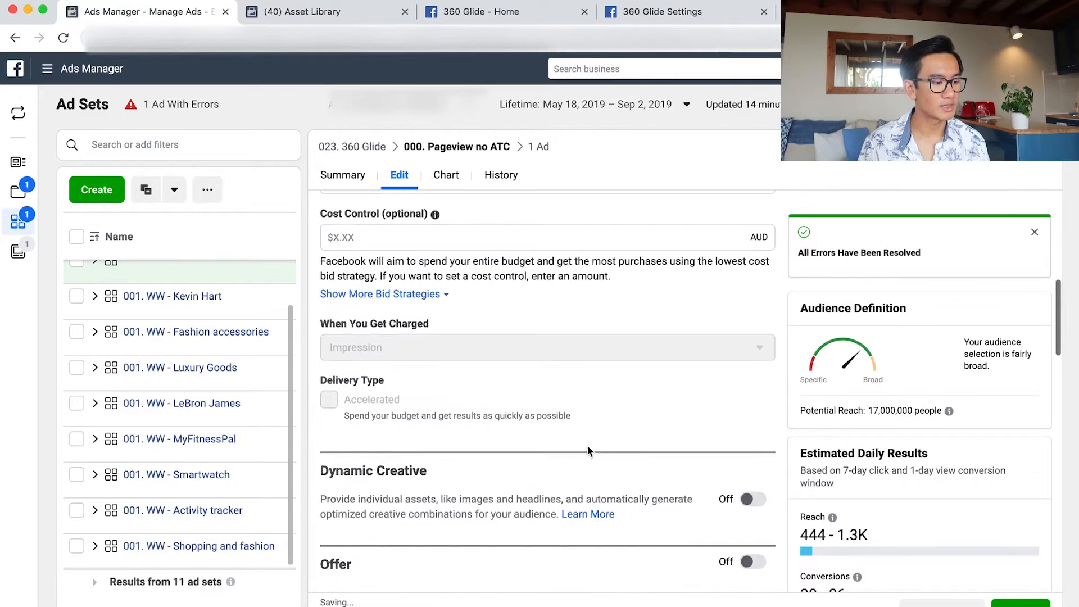
scroll(down, 3)
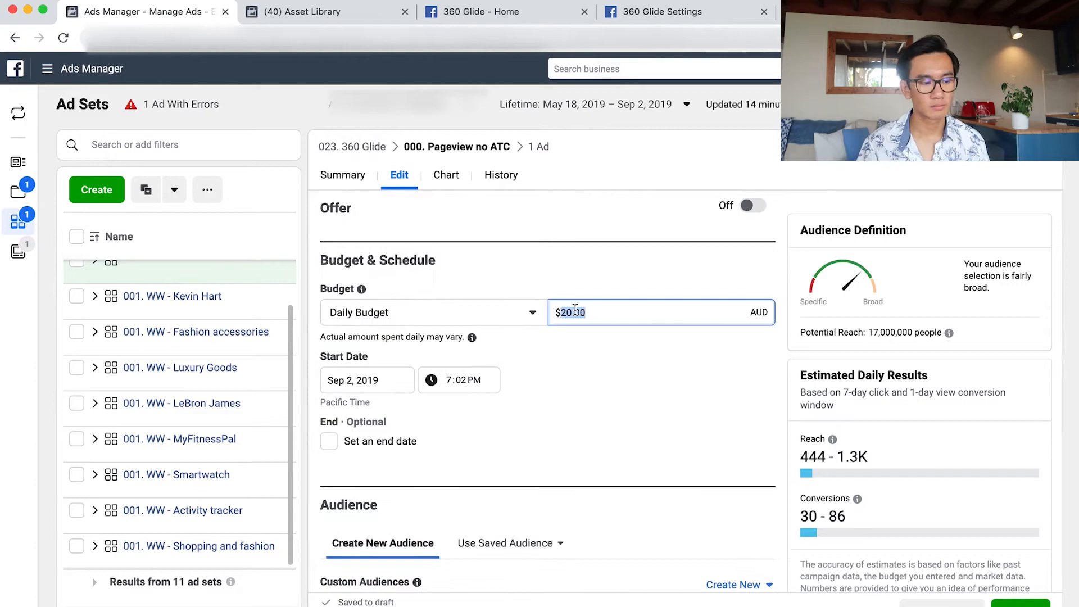
scroll(down, 3)
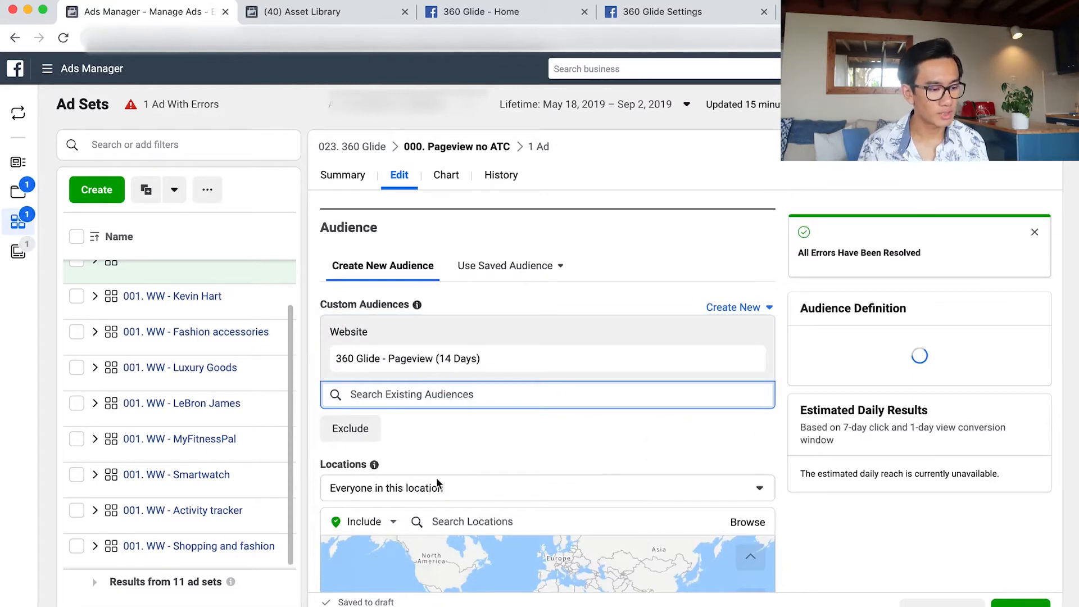
Exclude a 360 Glide audience, found by searching '360', from the ad set.
click(350, 428)
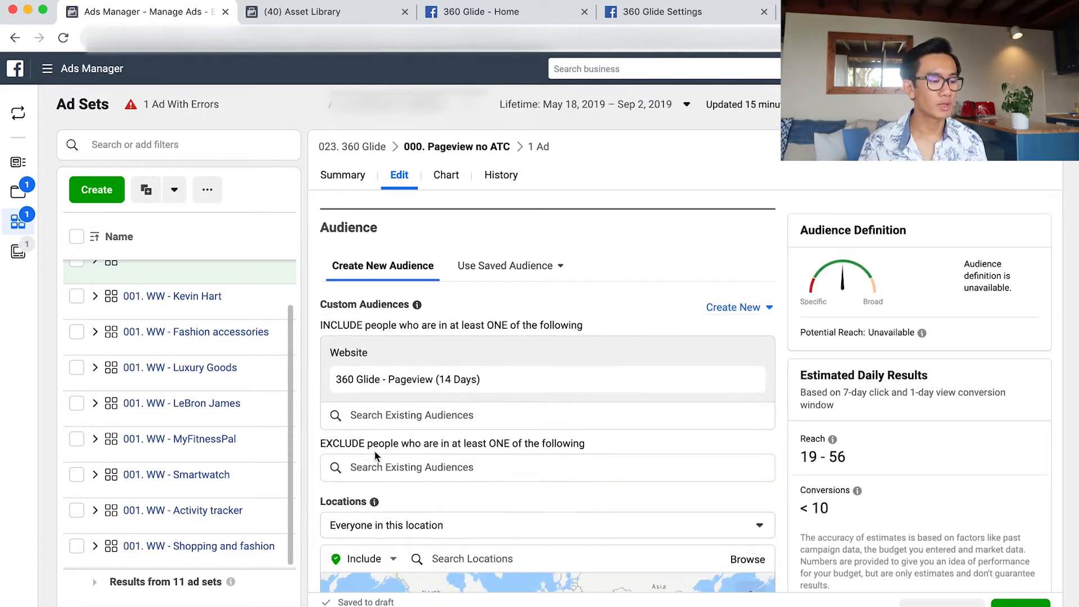
text(360)
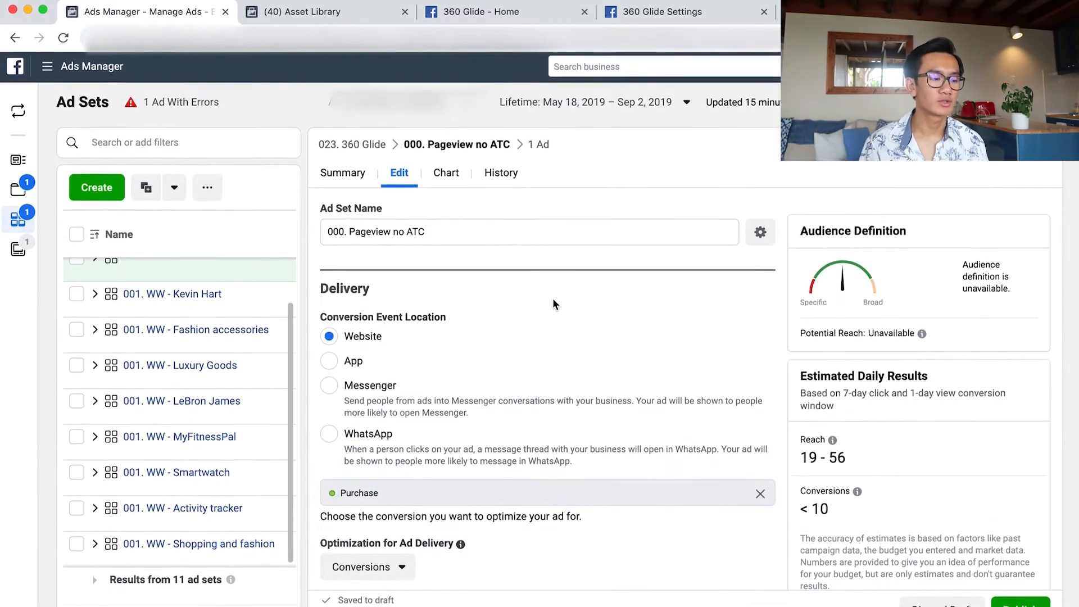
scroll(down, 3)
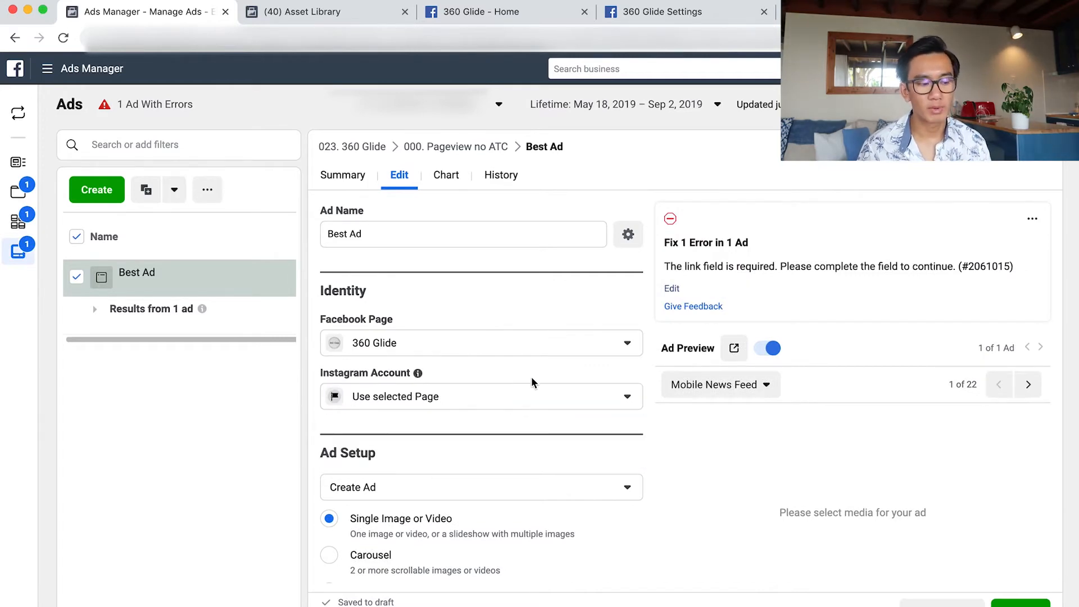
Use the existing 'Most Innovating Watch Of 2019' post as Best Ad's creative.
scroll(down, 3)
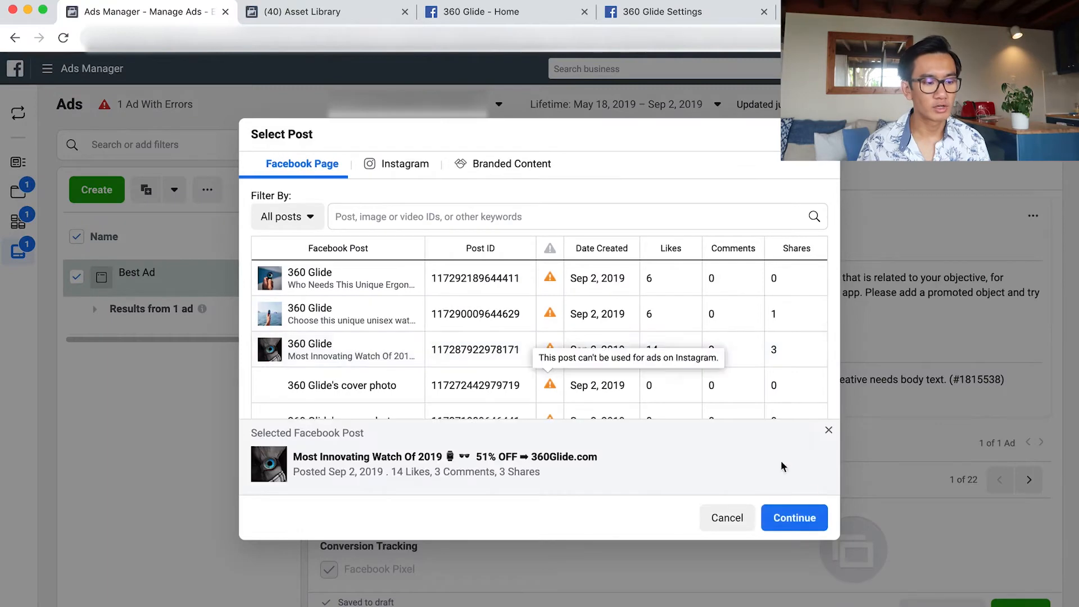
click(794, 517)
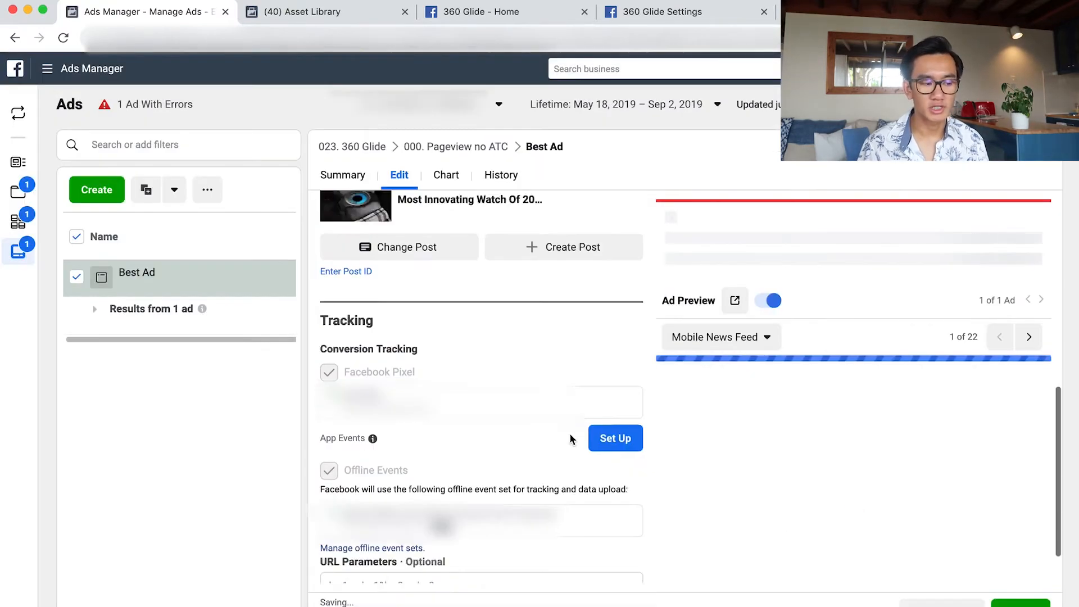
scroll(down, 3)
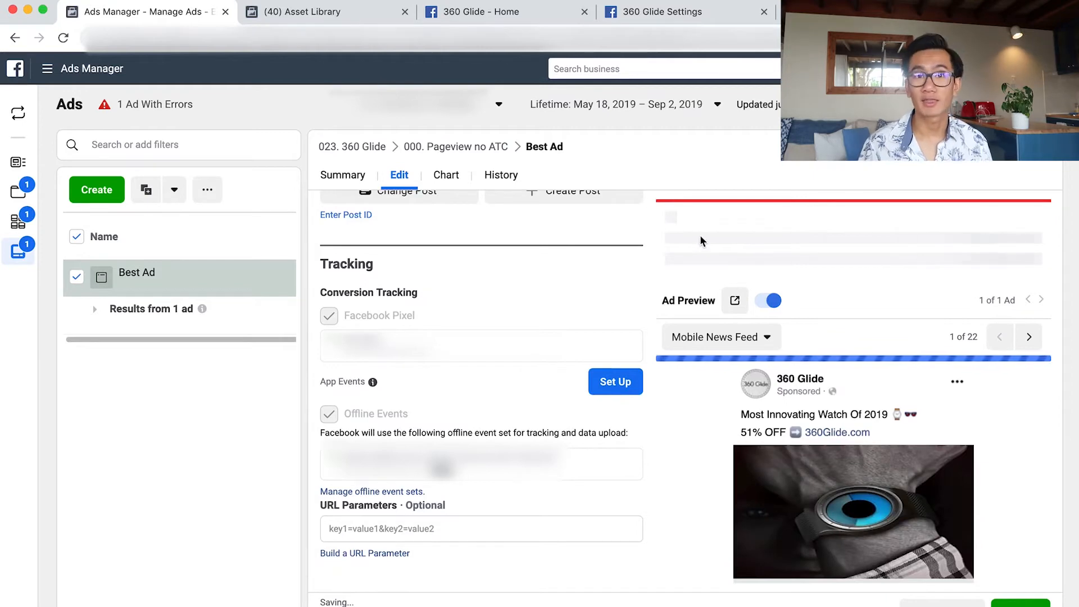
mouse_move(757, 426)
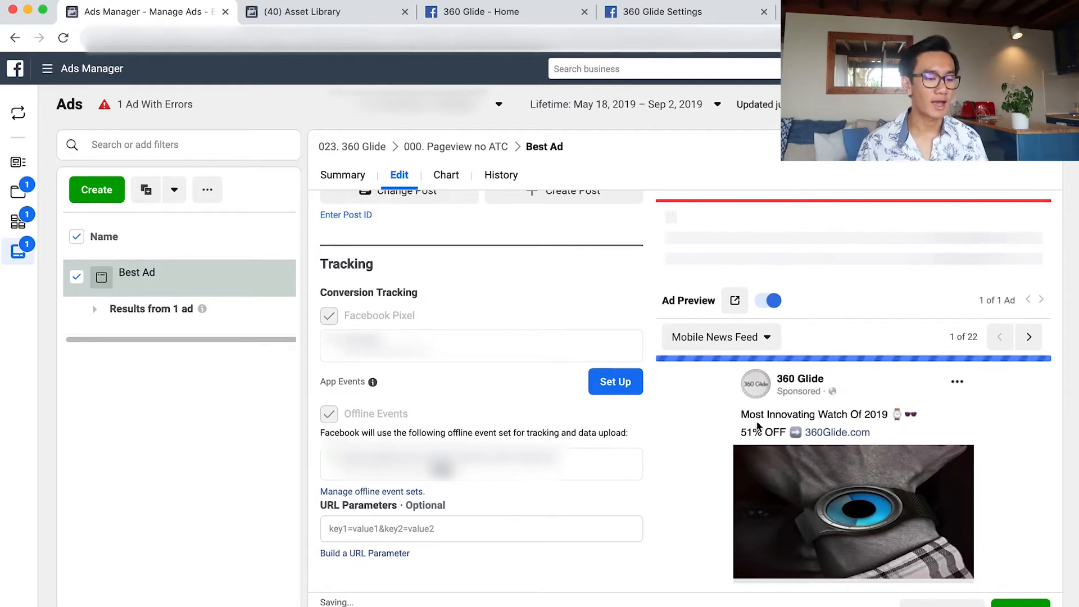
click(49, 68)
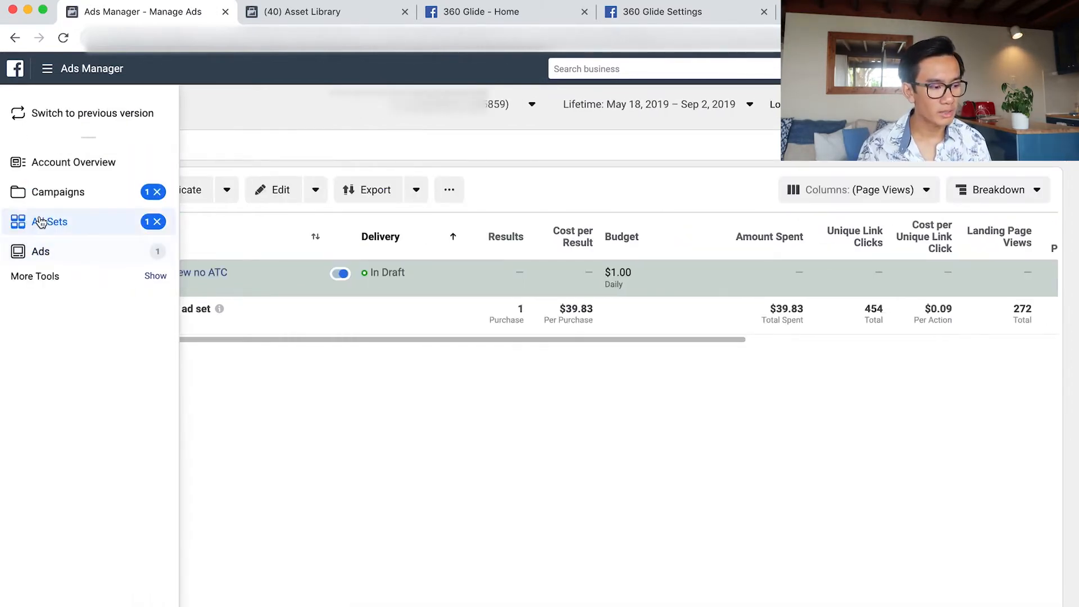
Duplicate '000. Pageview no ATC' once into its original campaign.
click(49, 221)
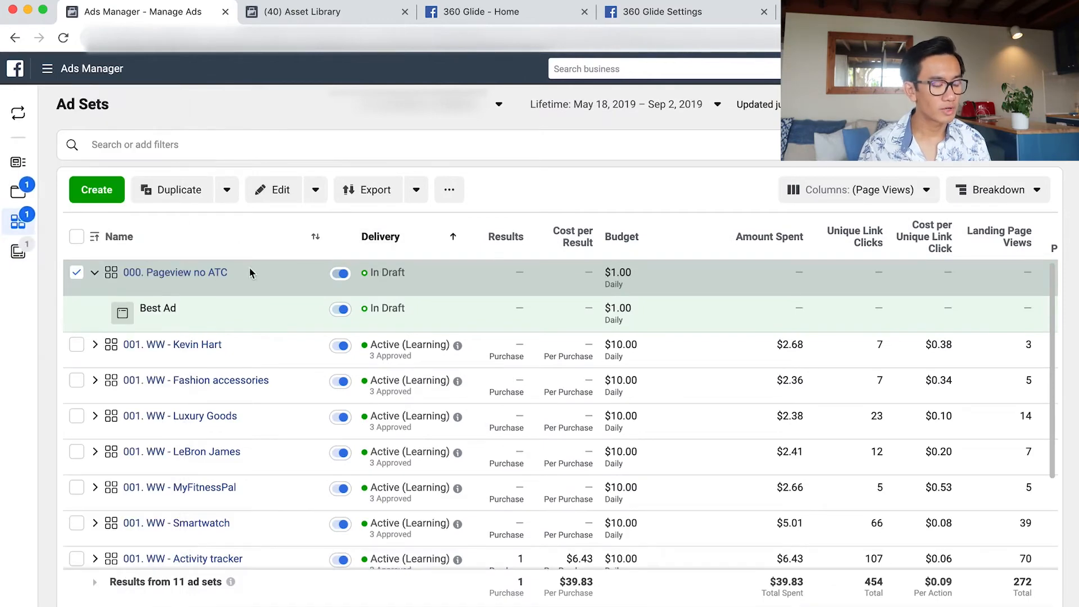
click(172, 190)
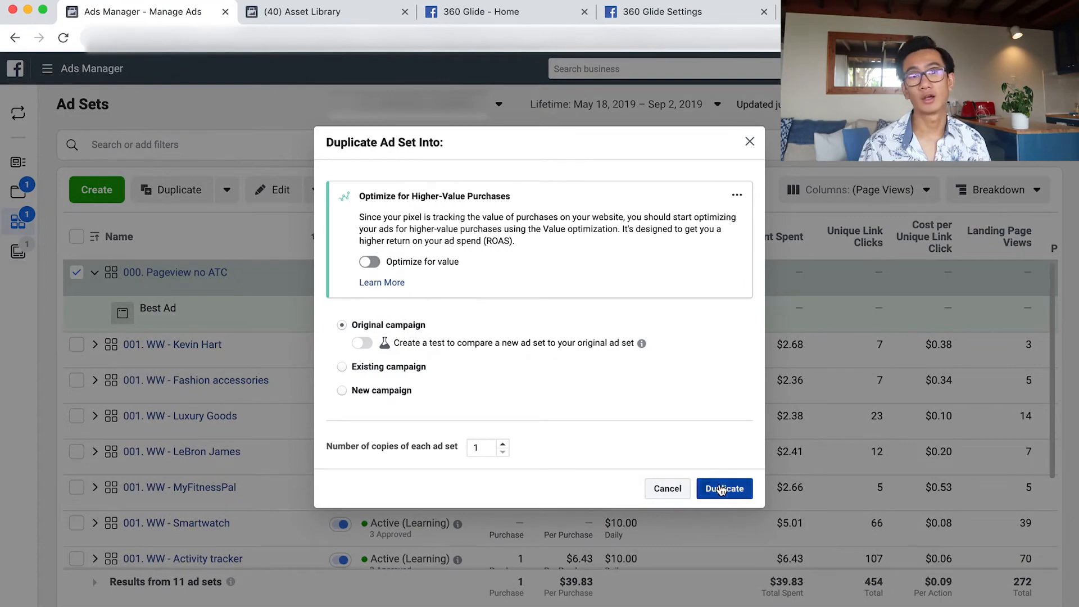
click(724, 488)
text(000. ATC no PUR)
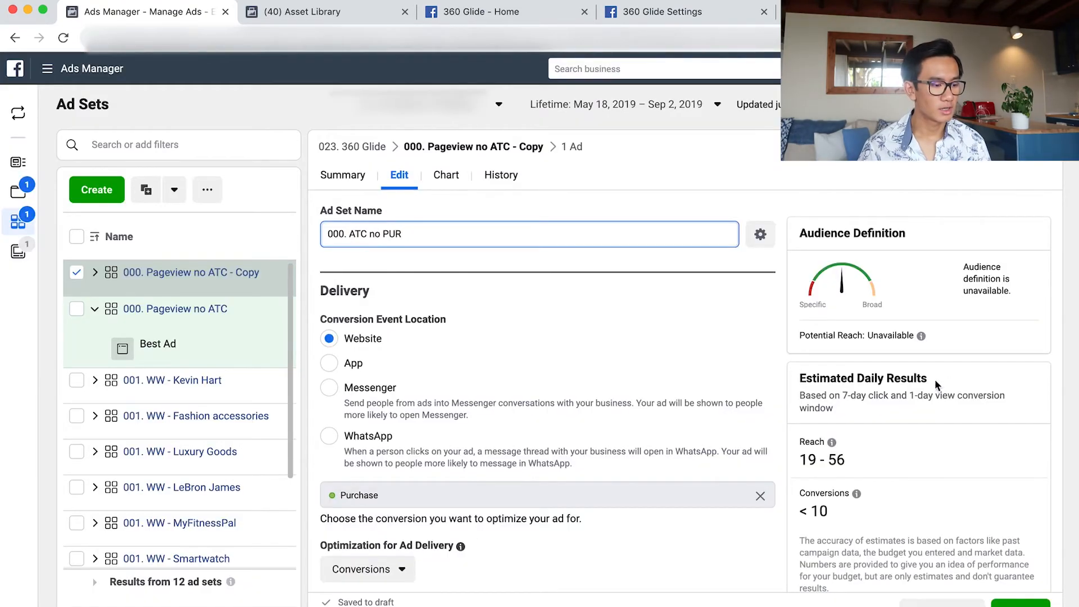
Include the 360 Glide ATC (30 Days) audience, then review and publish the drafts.
scroll(down, 3)
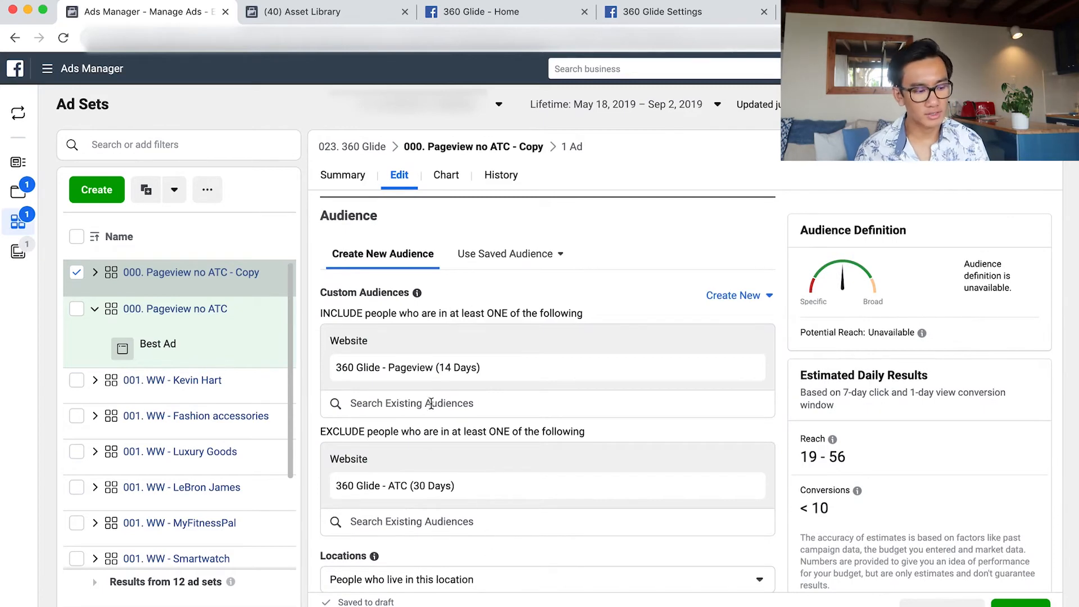
text(360 gli)
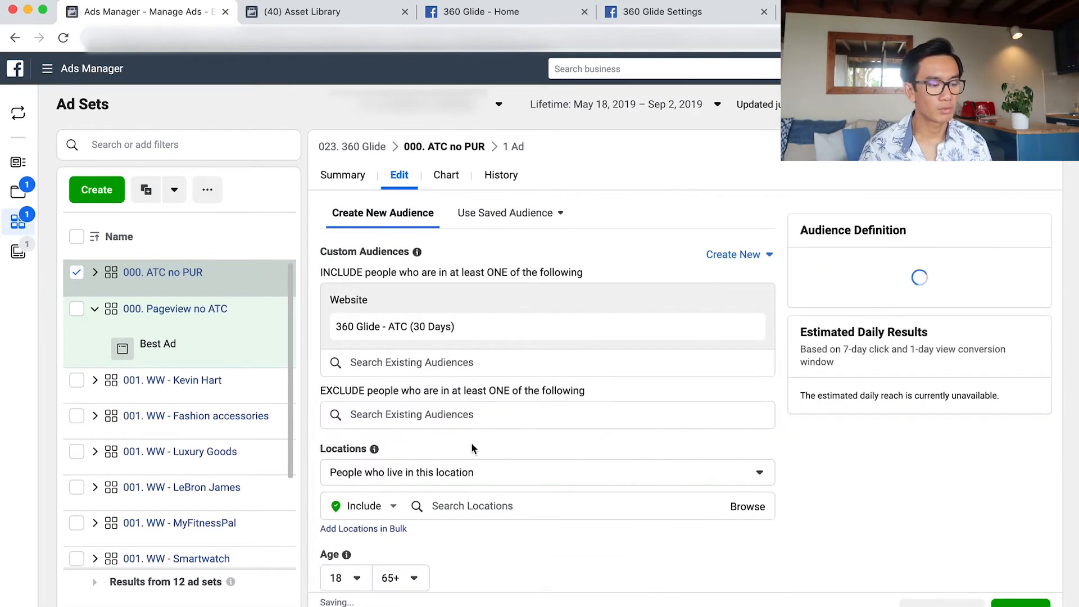
click(546, 414)
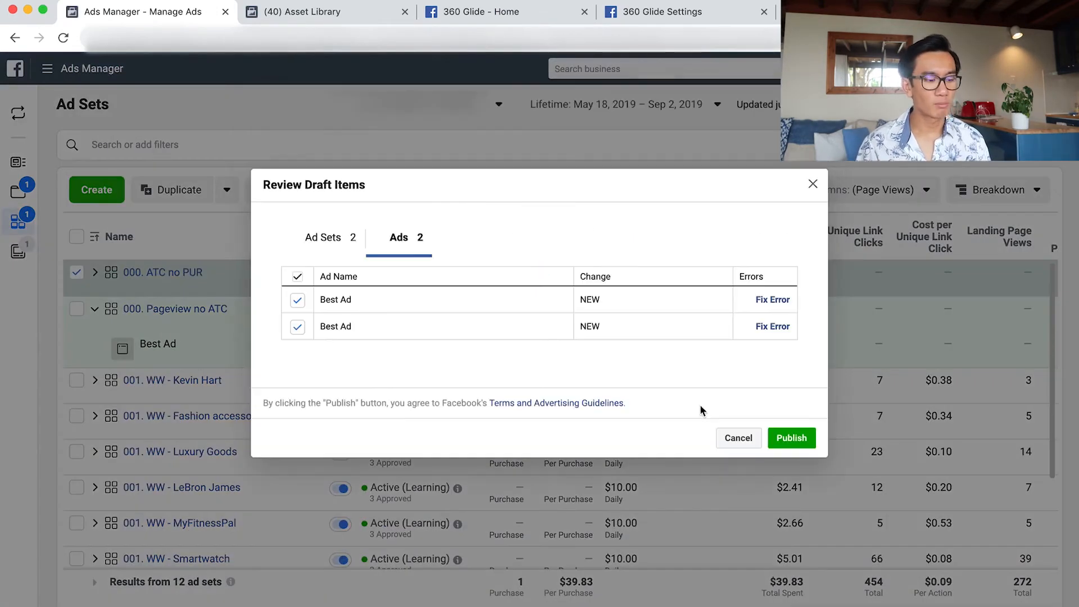
click(790, 437)
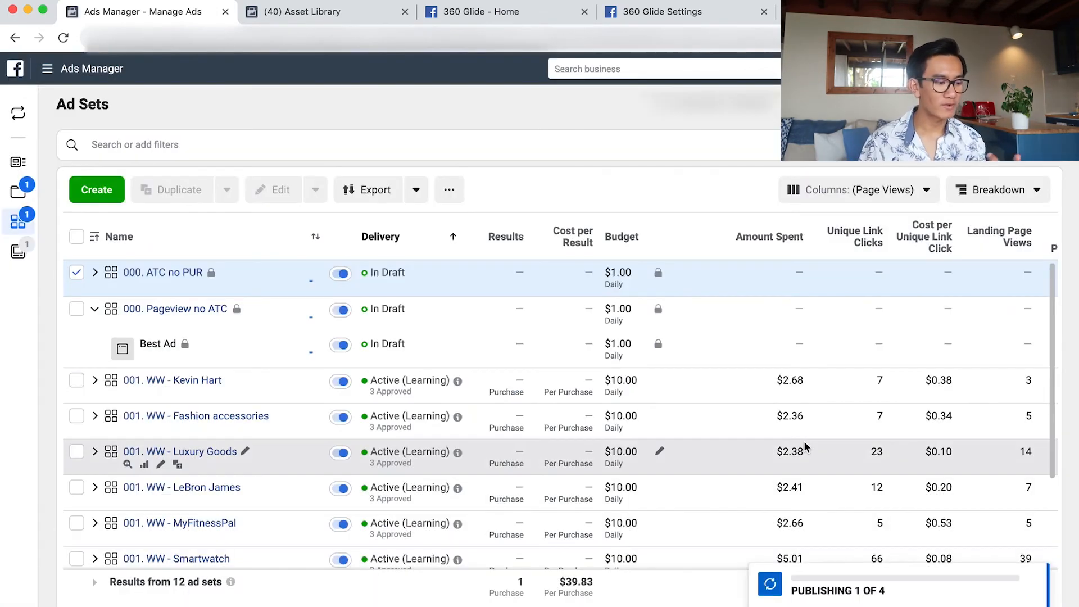